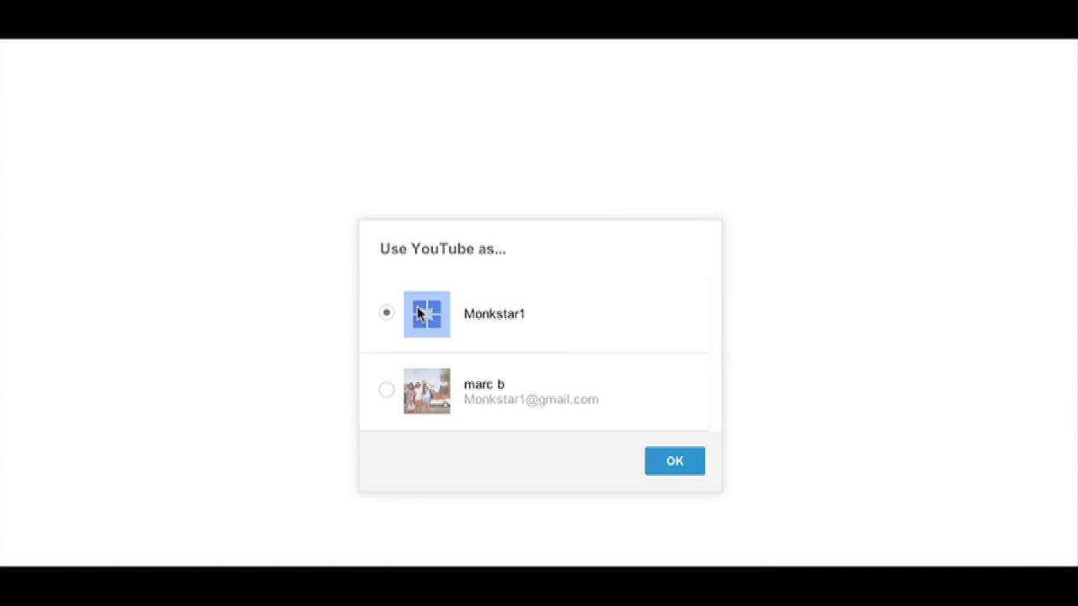
{"action": "mouse_move", "coordinate": [474, 255]}
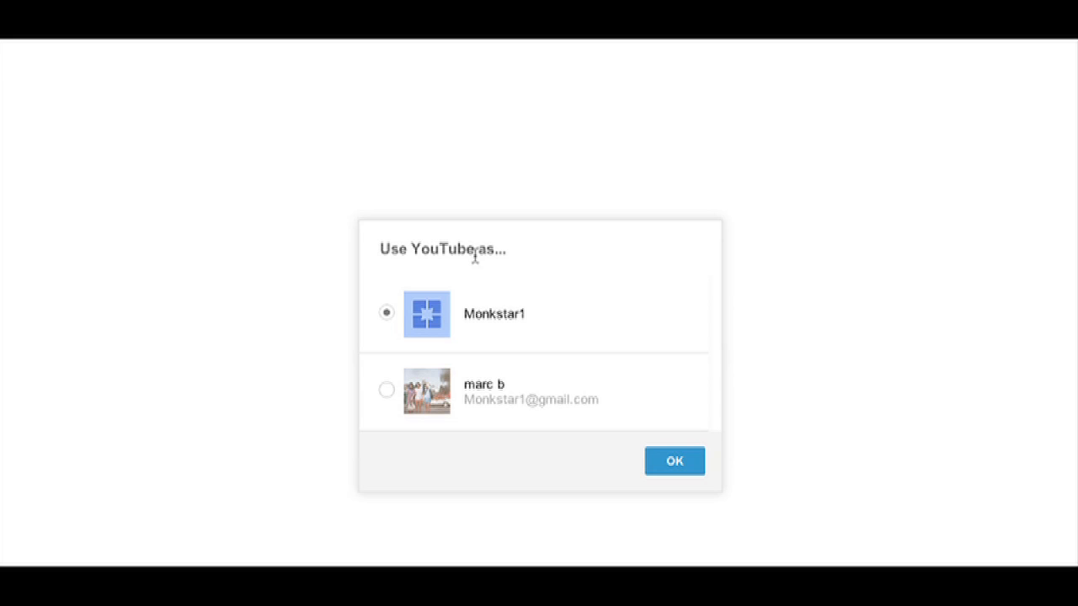
{"action": "mouse_move", "coordinate": [968, 171]}
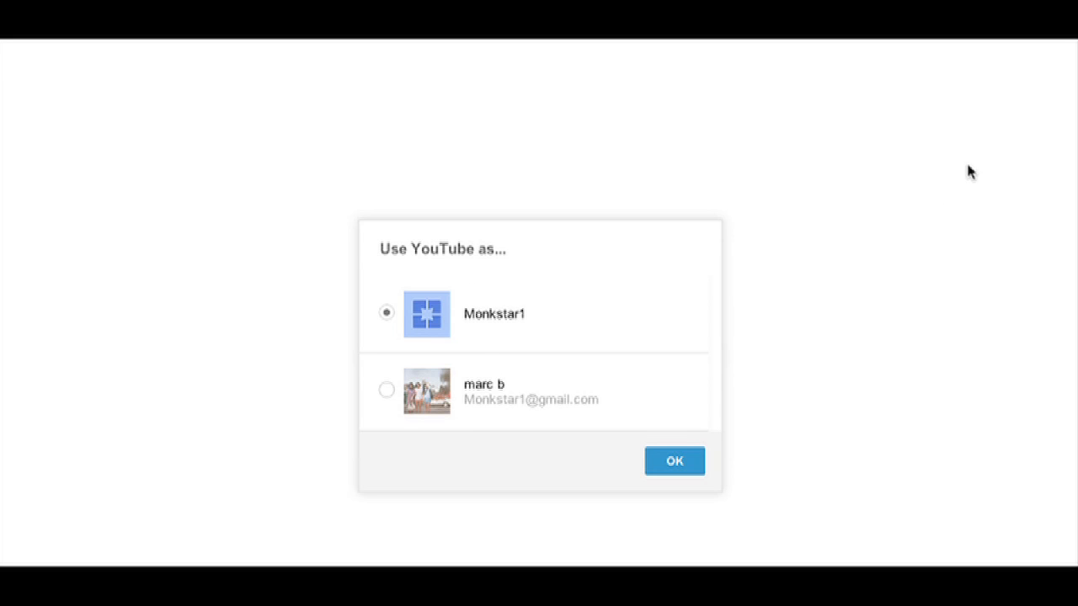
Choose the personal 'marc b' account in the 'Use YouTube as...' prompt and confirm
{"action": "left_click", "coordinate": [386, 389]}
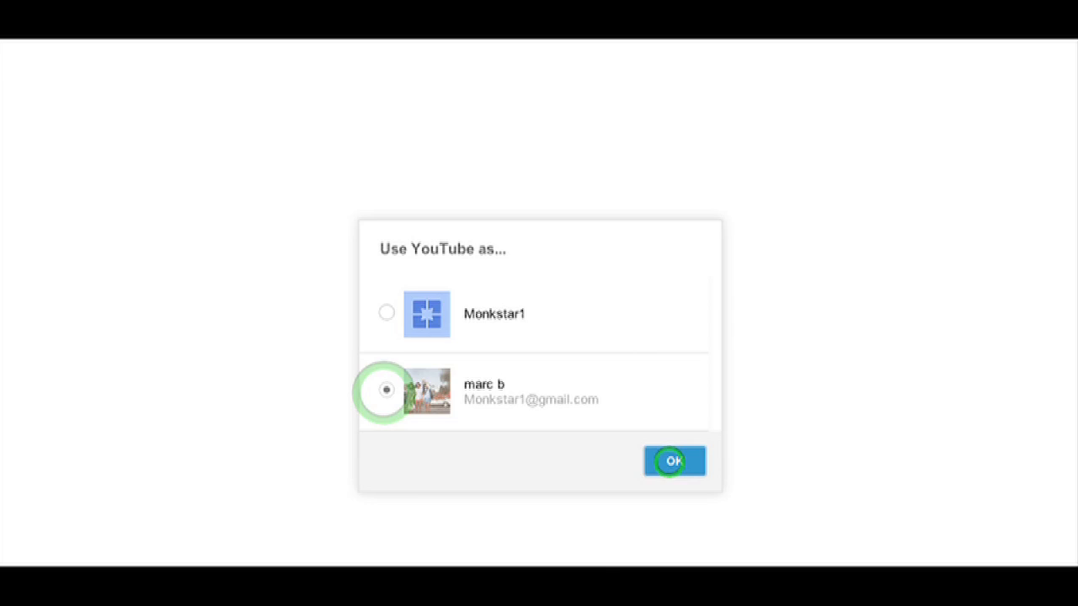
{"action": "left_click", "coordinate": [674, 461]}
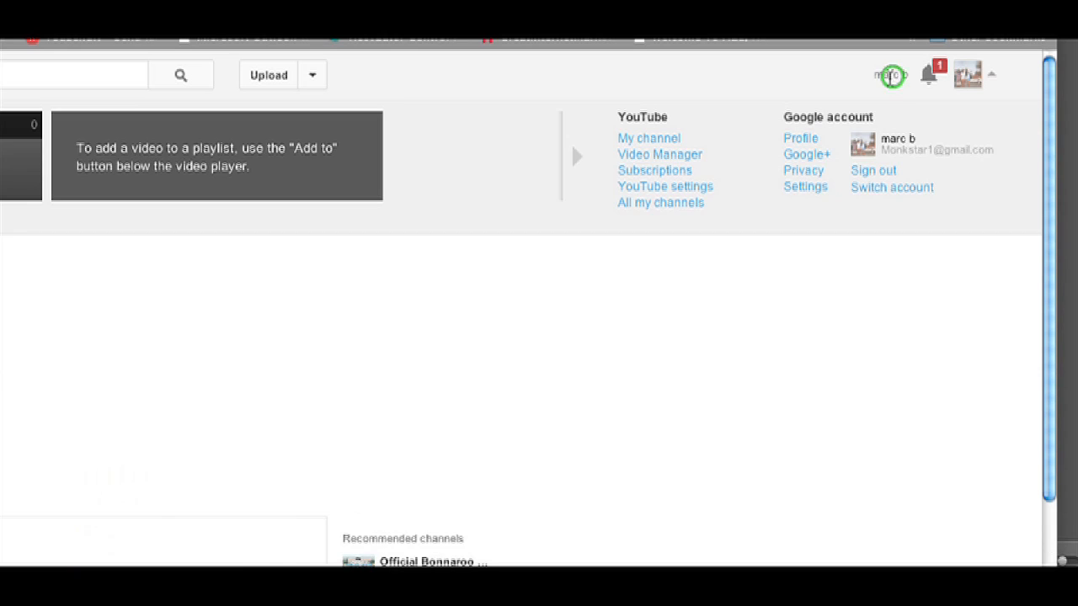
{"action": "left_click", "coordinate": [891, 187]}
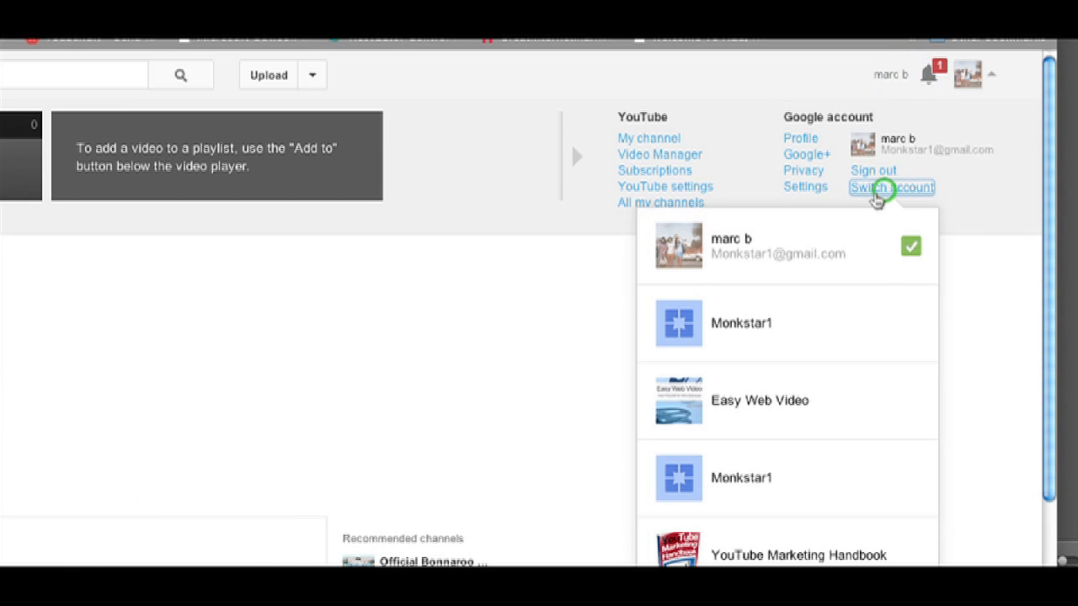
{"action": "left_click", "coordinate": [891, 187]}
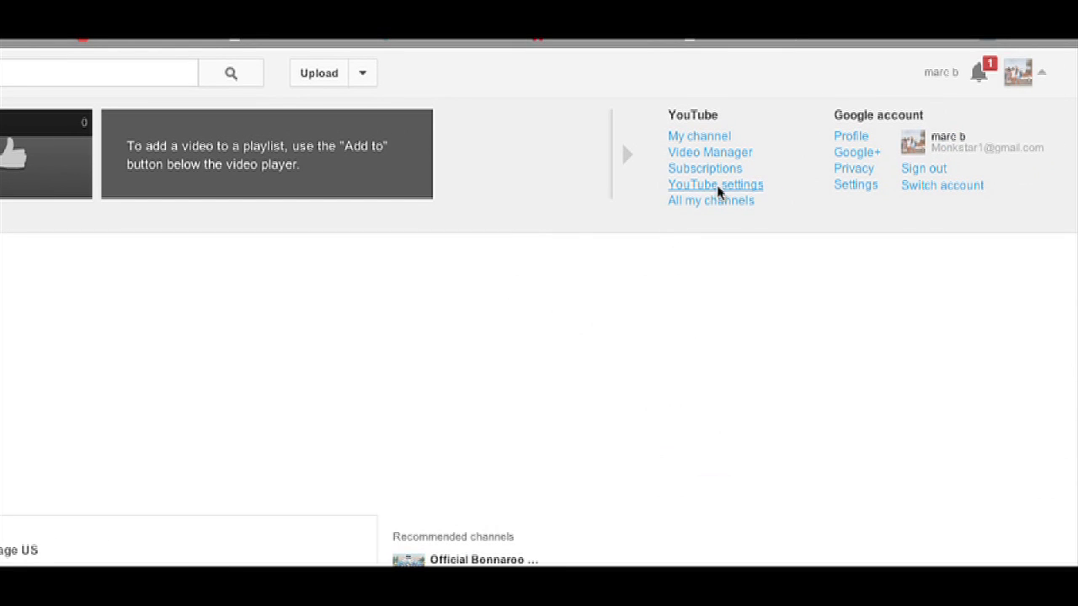
Open YouTube settings for the 'marc b' account from the account panel
{"action": "left_click", "coordinate": [715, 185]}
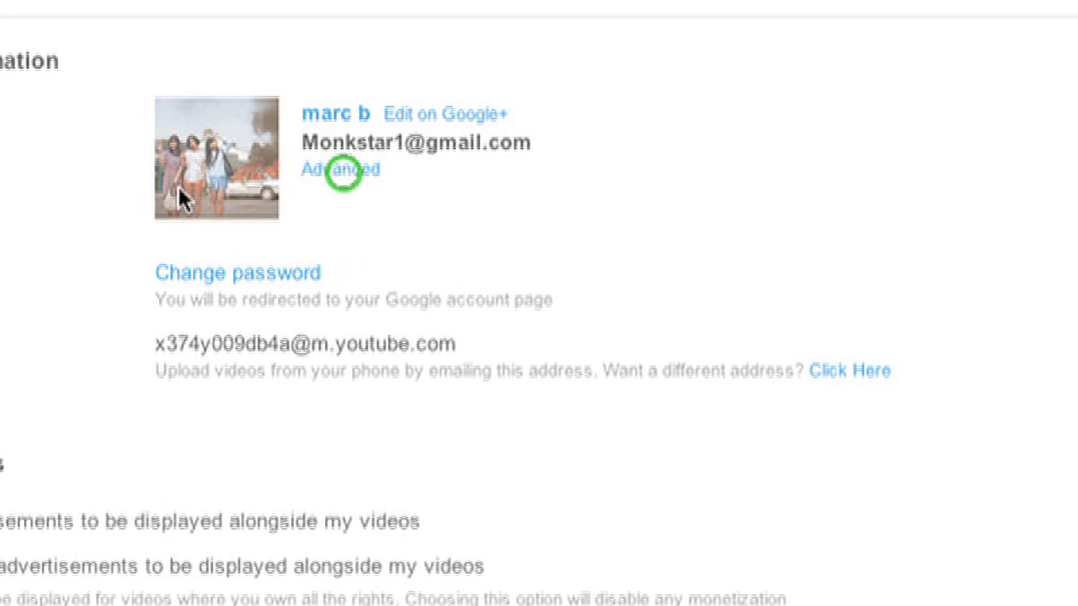
Scroll through the Advanced settings to find the Show channel selector checkbox
{"action": "scroll", "scroll_direction": "up", "scroll_amount": 3}
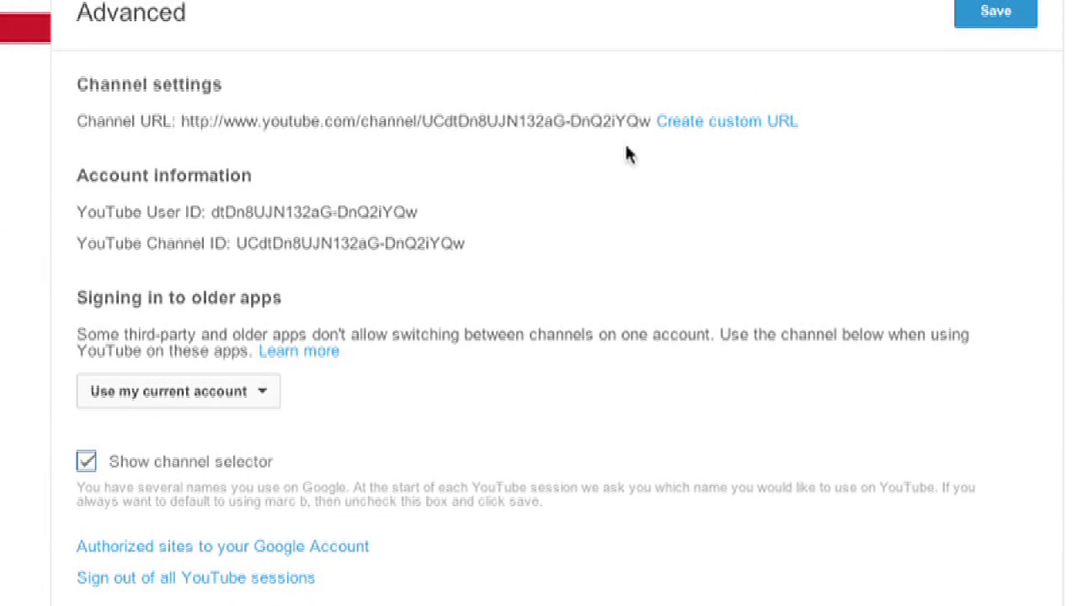
{"action": "mouse_move", "coordinate": [125, 132]}
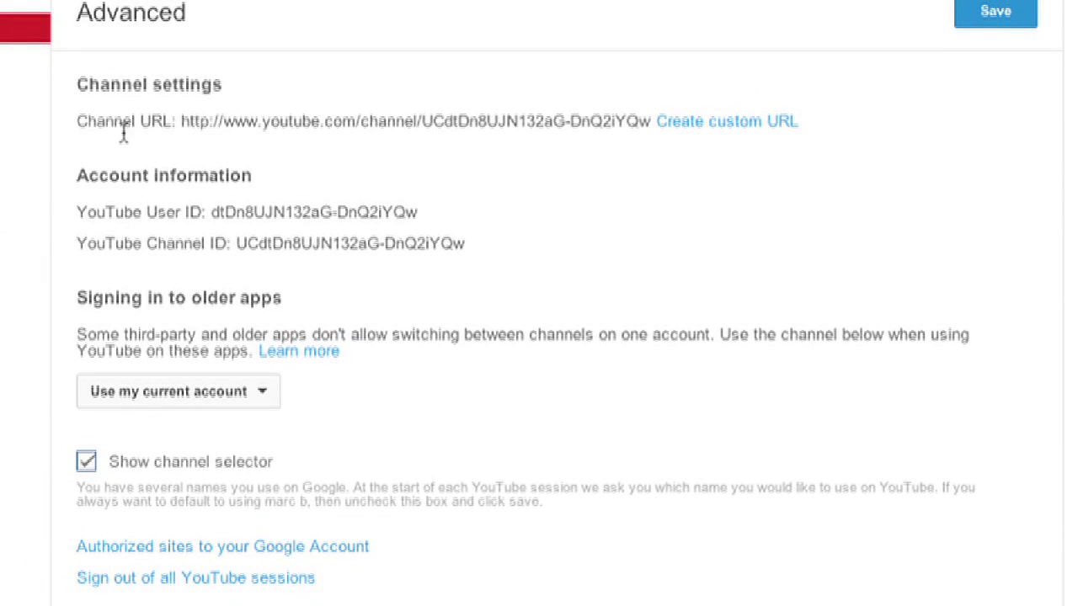
{"action": "mouse_move", "coordinate": [396, 159]}
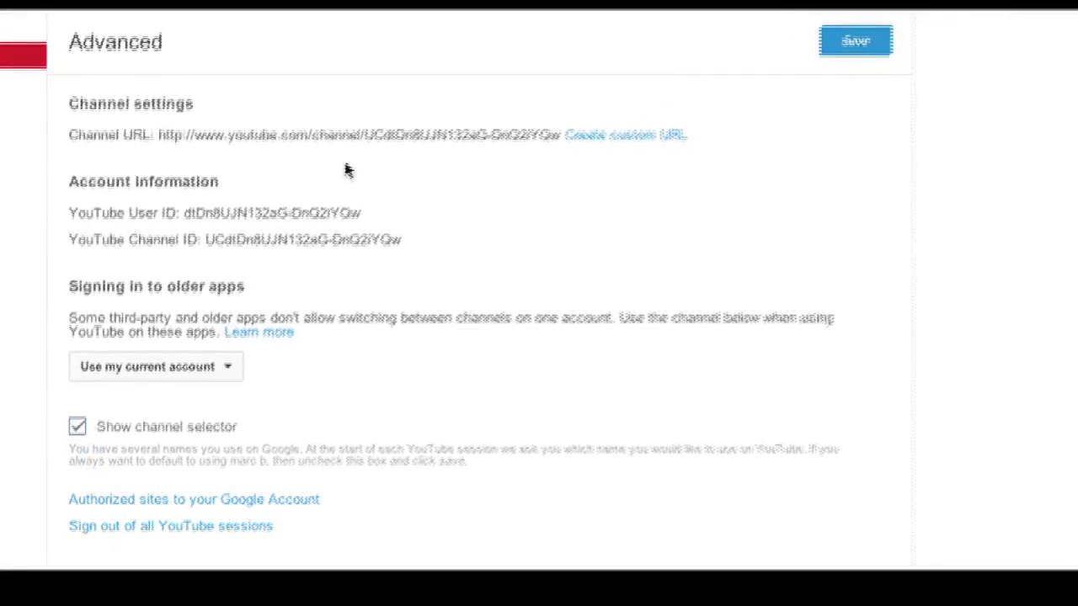
{"action": "scroll", "scroll_direction": "down", "scroll_amount": 3}
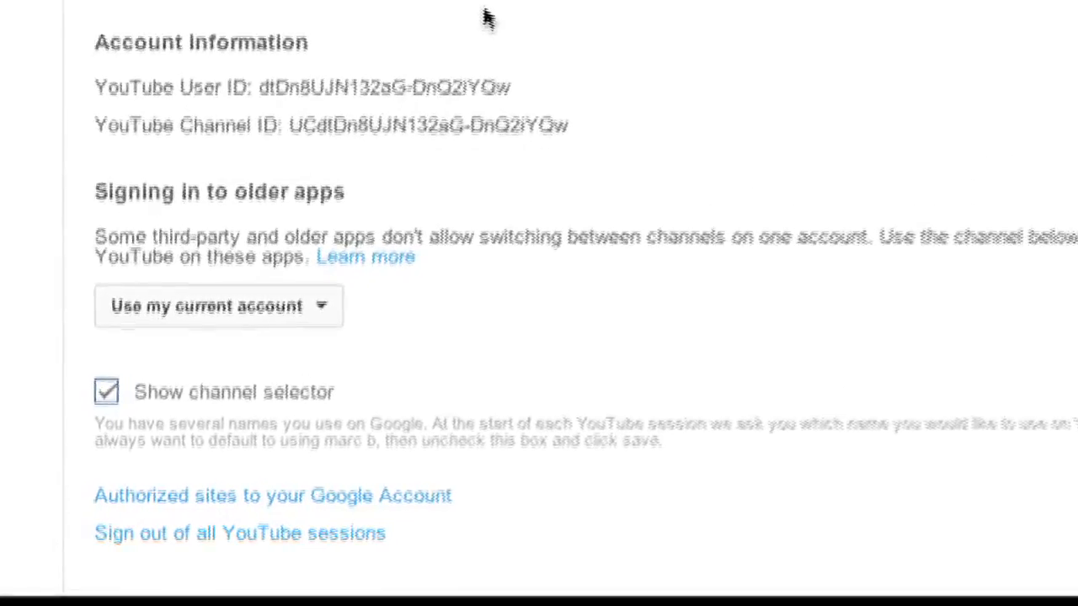
{"action": "scroll", "scroll_direction": "down", "scroll_amount": 3}
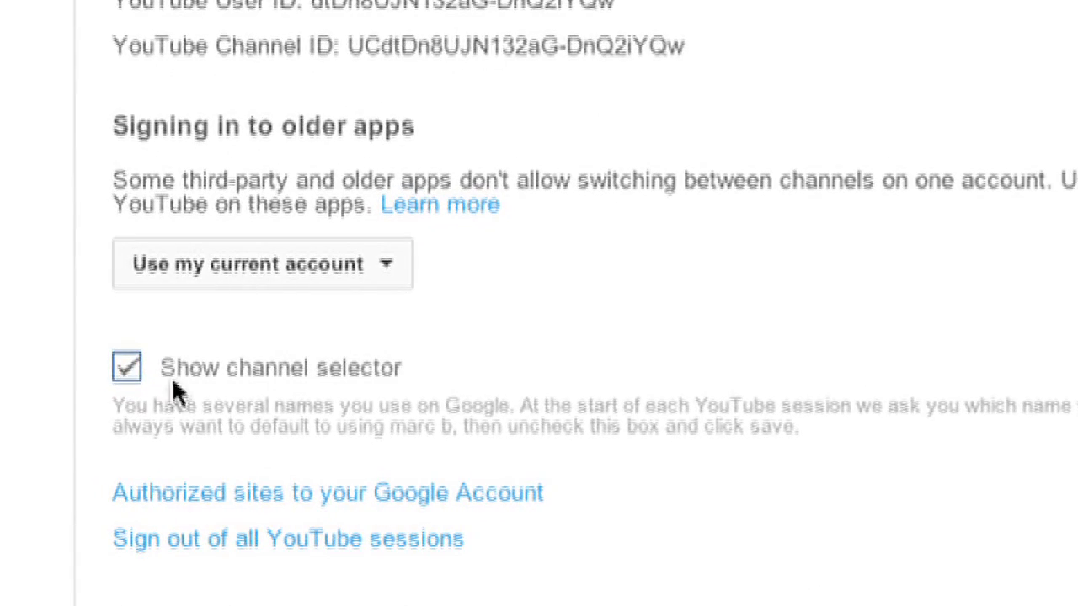
{"action": "mouse_move", "coordinate": [379, 386]}
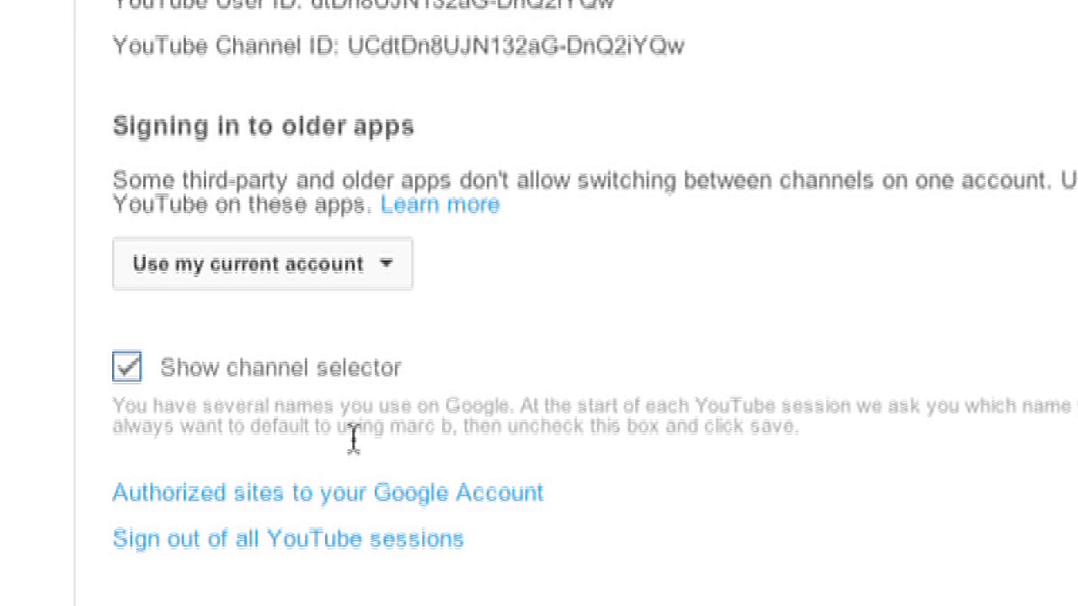
{"action": "mouse_move", "coordinate": [794, 454]}
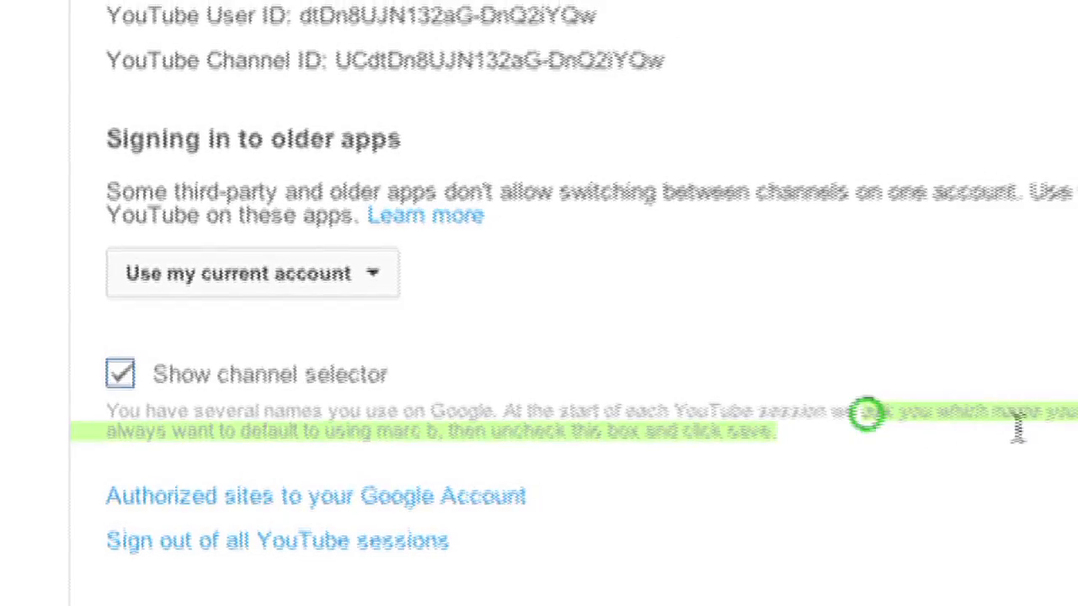
{"action": "scroll", "scroll_direction": "up", "scroll_amount": 3}
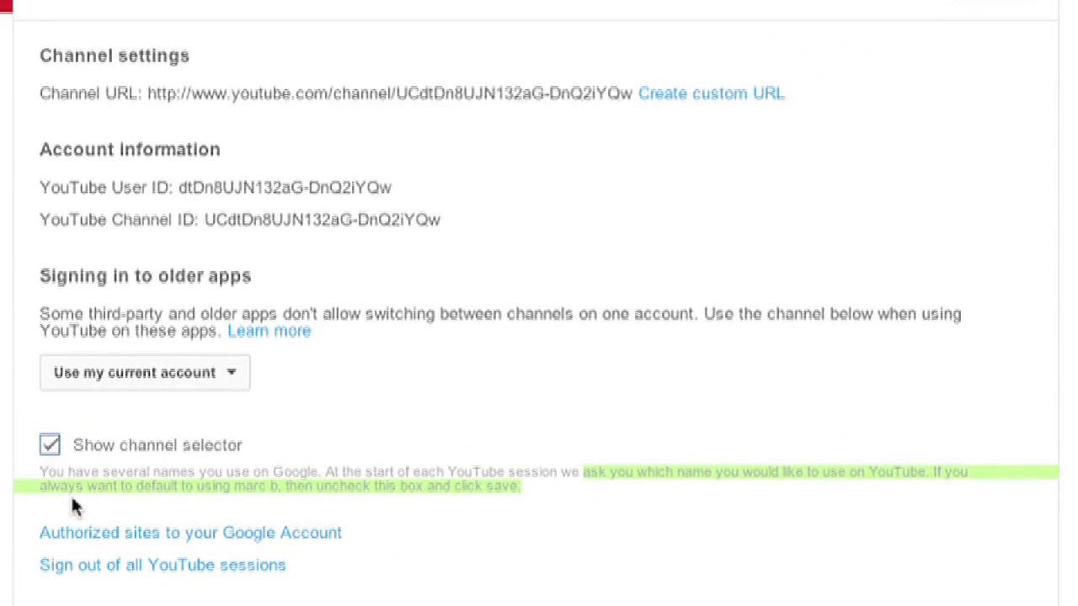
{"action": "mouse_move", "coordinate": [118, 514]}
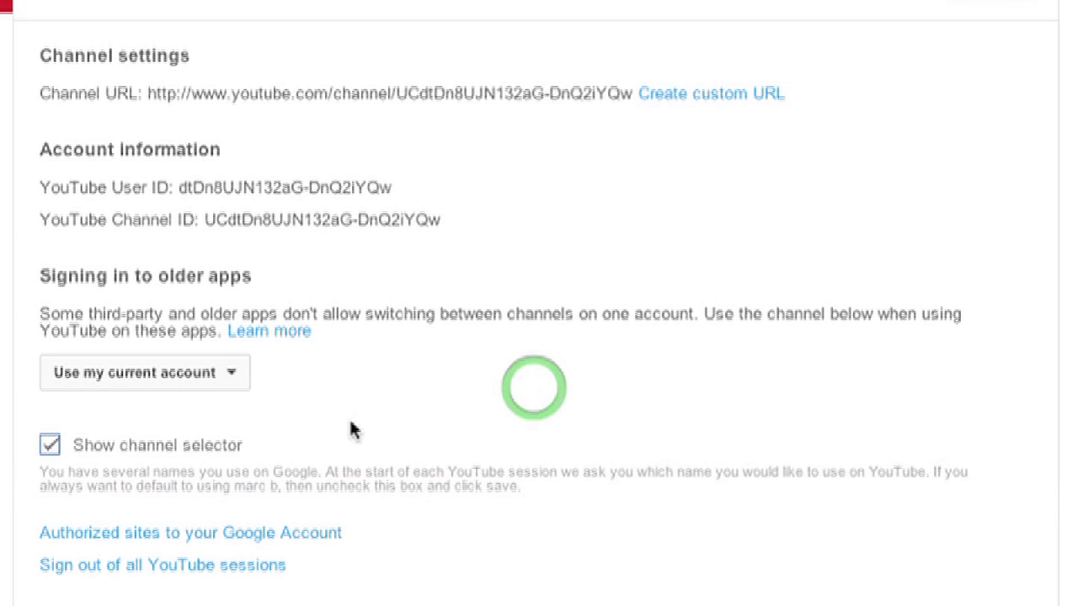
Uncheck 'Show channel selector' and save the advanced settings
{"action": "left_click", "coordinate": [50, 444]}
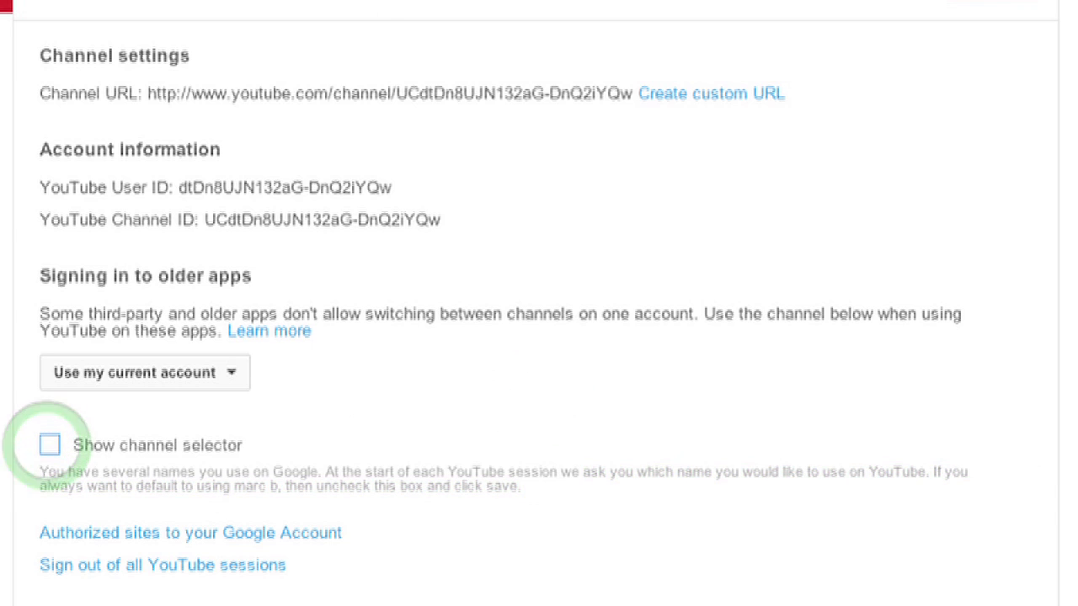
{"action": "left_click", "coordinate": [805, 113]}
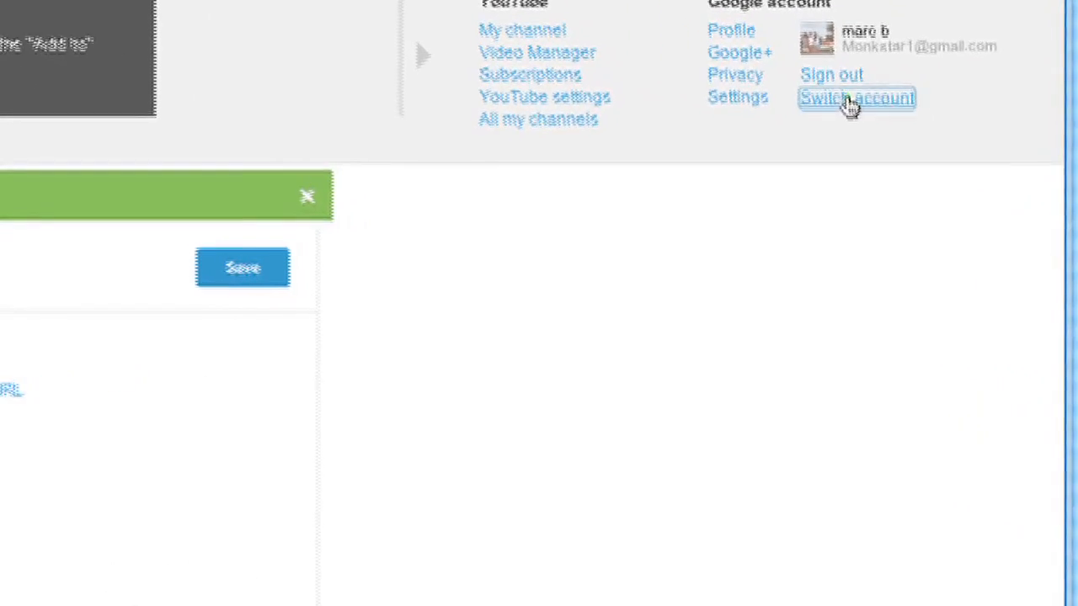
Switch to the Monkstar1 channel and open its account menu
{"action": "left_click", "coordinate": [856, 98]}
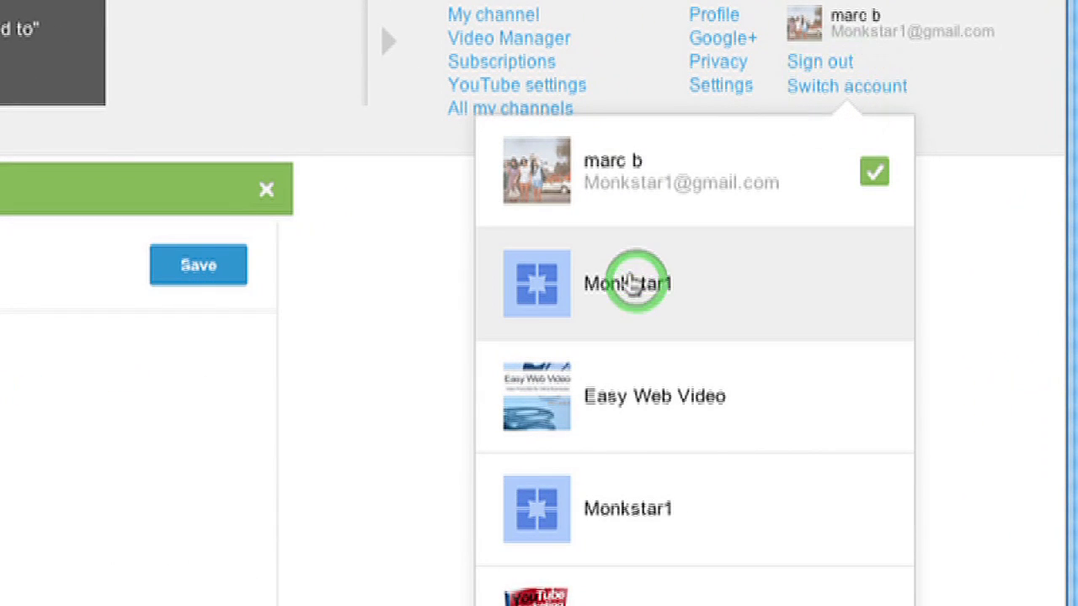
{"action": "left_click", "coordinate": [627, 283]}
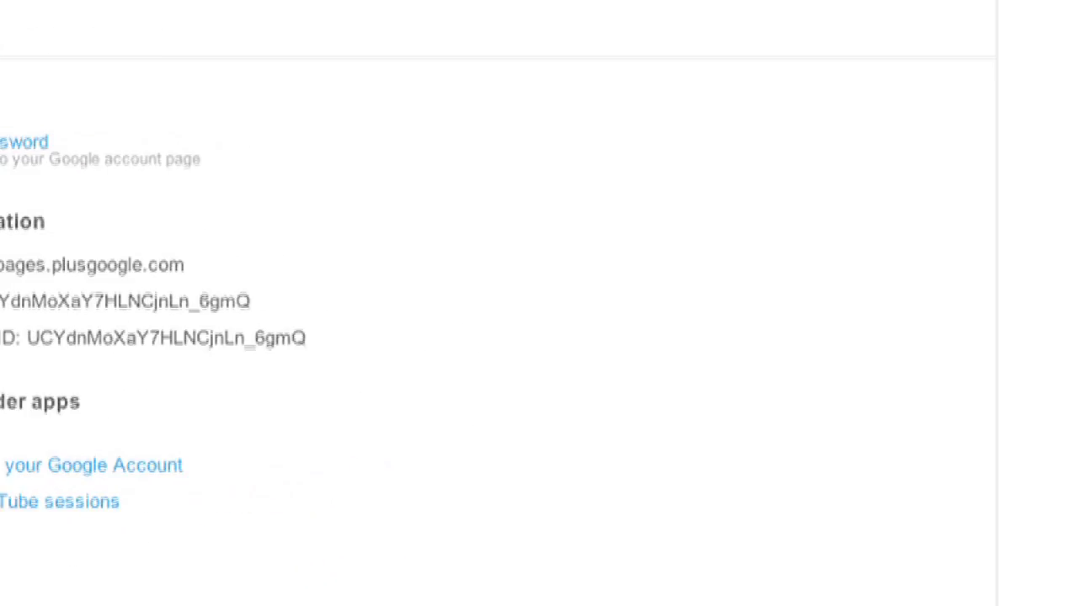
{"action": "left_click", "coordinate": [960, 39]}
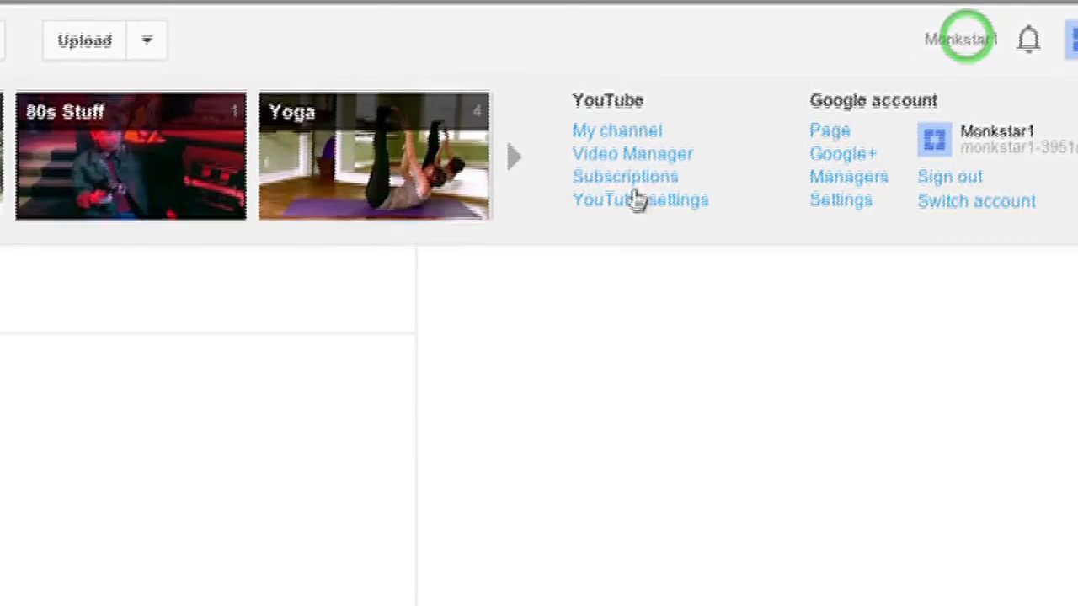
{"action": "left_click", "coordinate": [640, 199]}
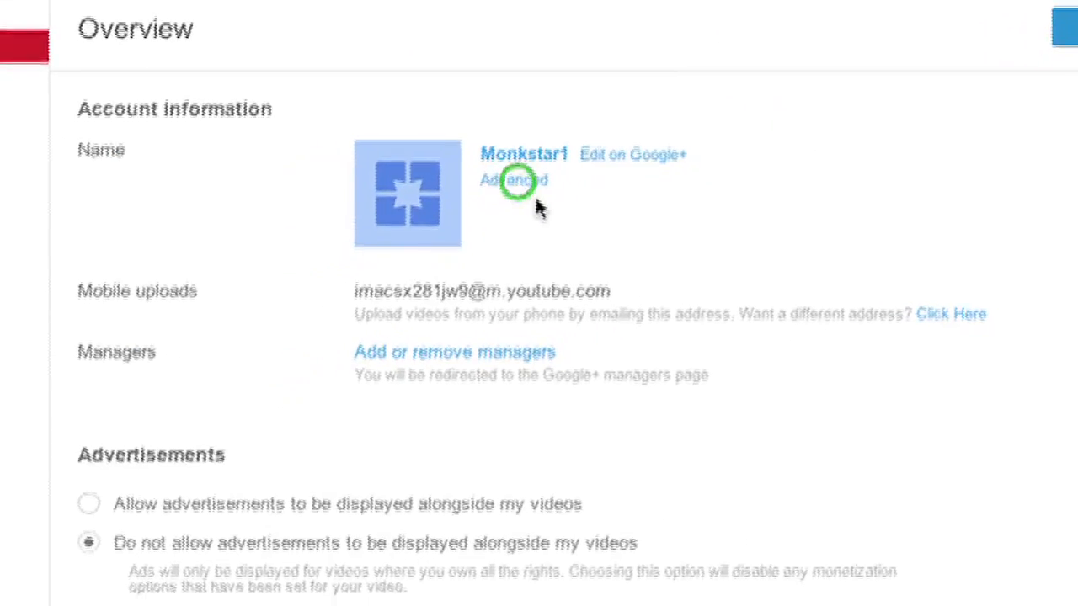
{"action": "left_click", "coordinate": [513, 179]}
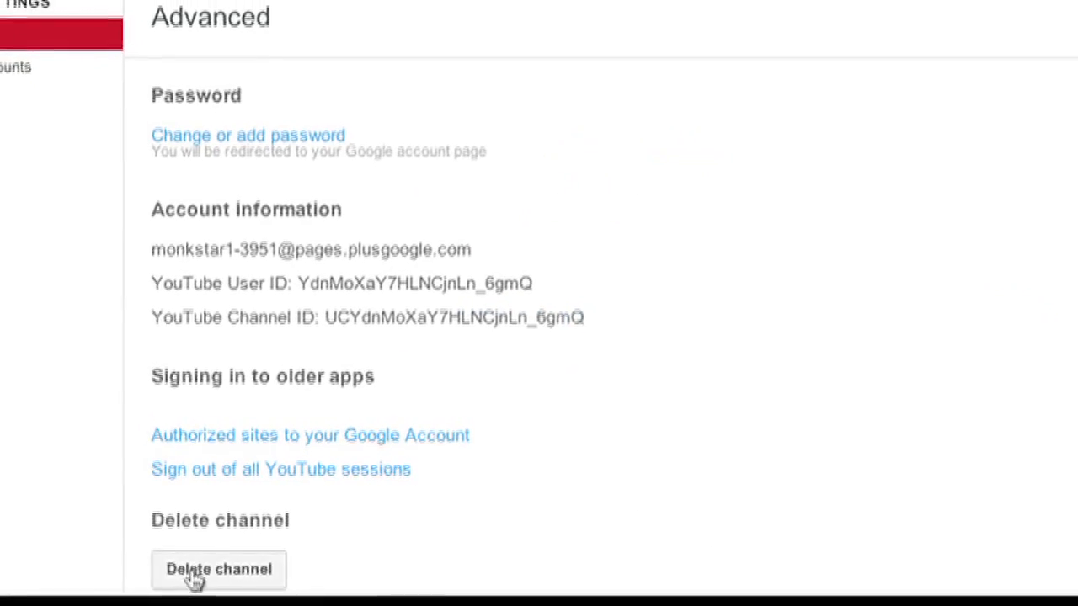
{"action": "scroll", "scroll_direction": "up", "scroll_amount": 3}
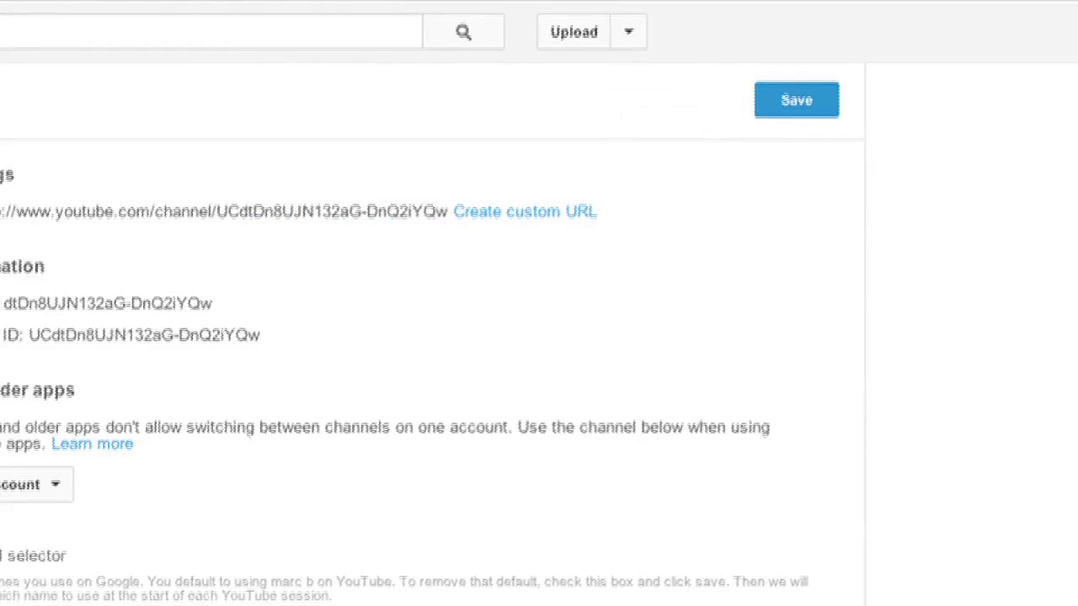
{"action": "scroll", "scroll_direction": "up", "scroll_amount": 3}
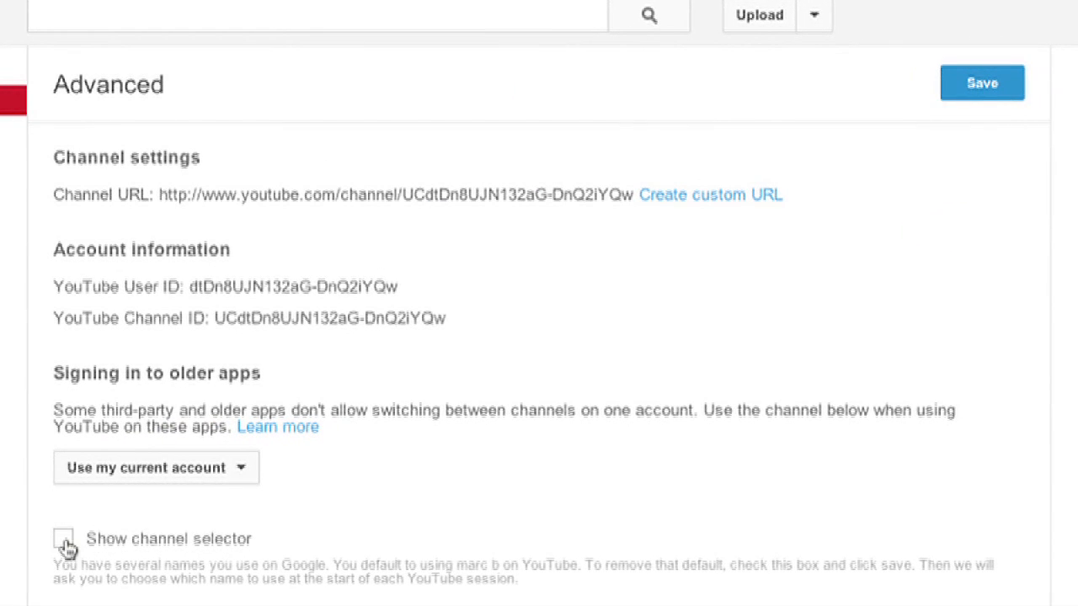
{"action": "mouse_move", "coordinate": [1063, 78]}
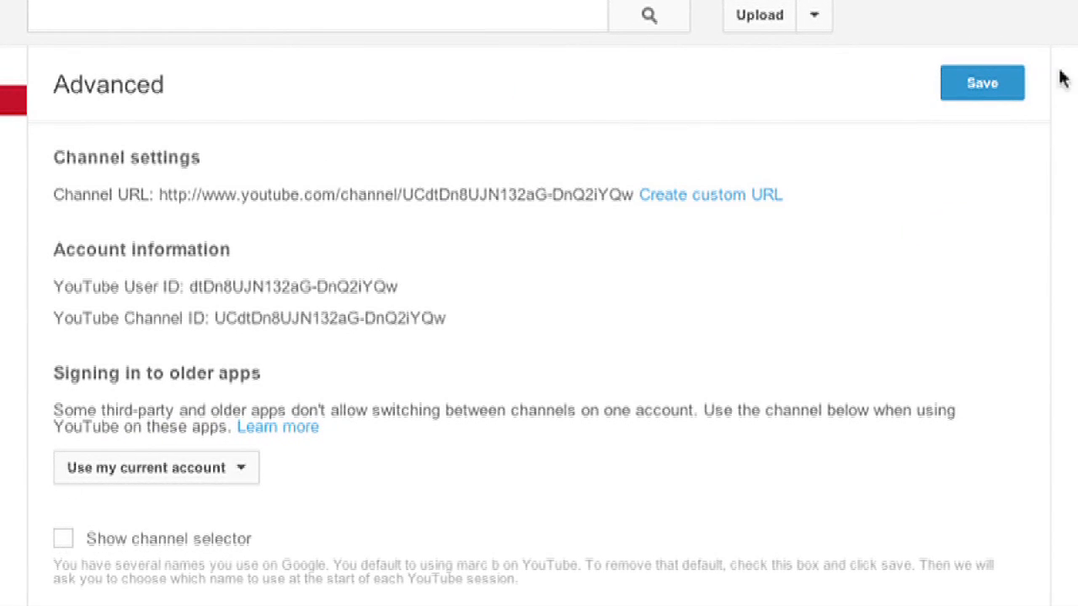